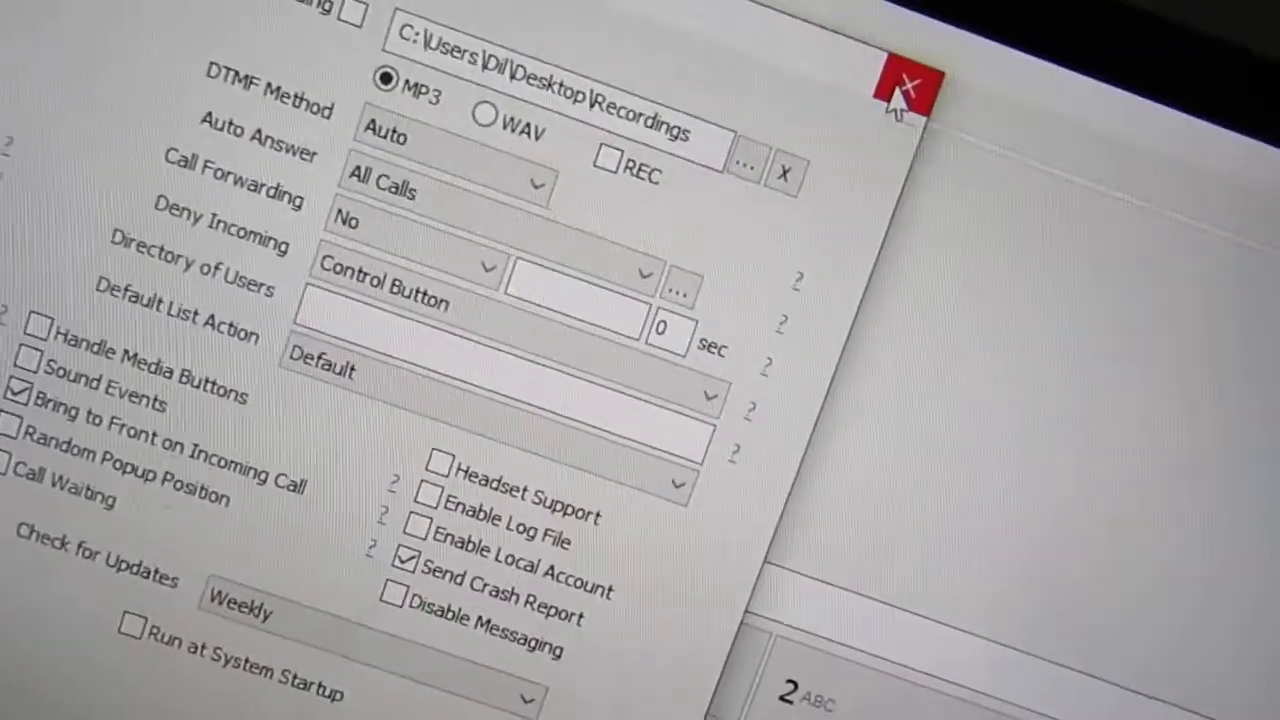
Step: Close the MicroSIP Settings window, keeping MP3 call recording to the desktop Recordings folder
left_click(900, 85)
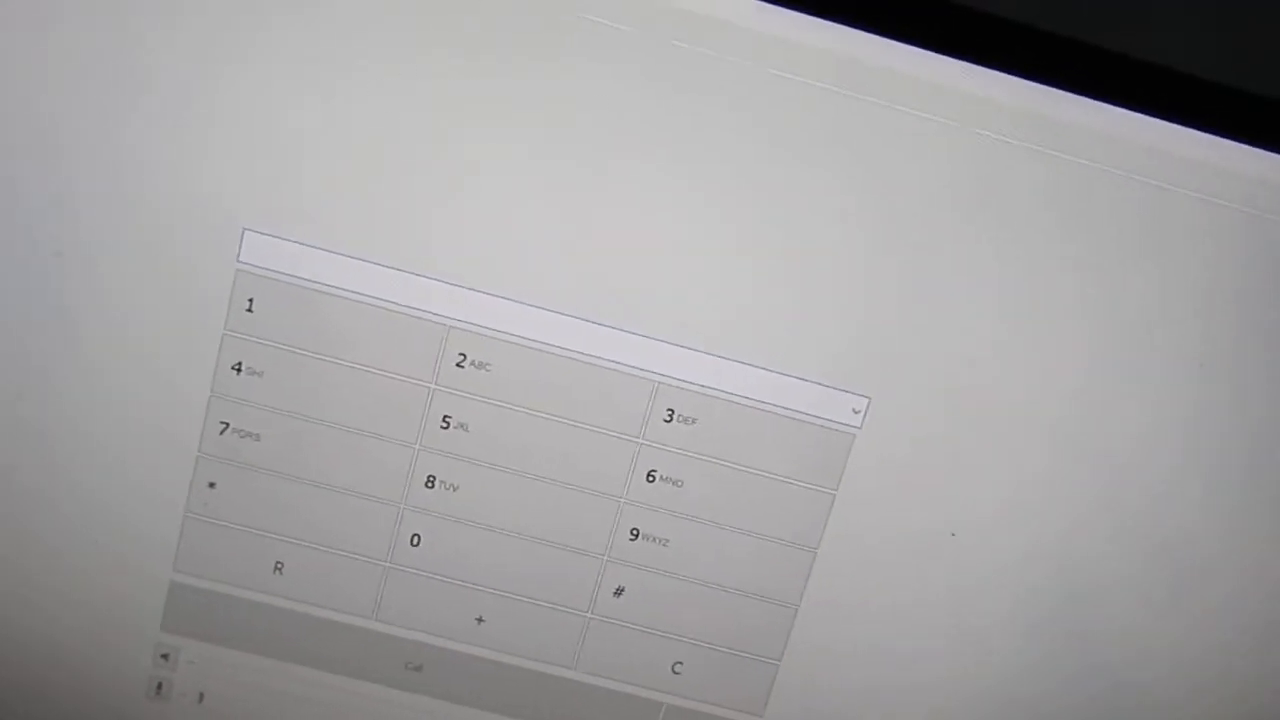